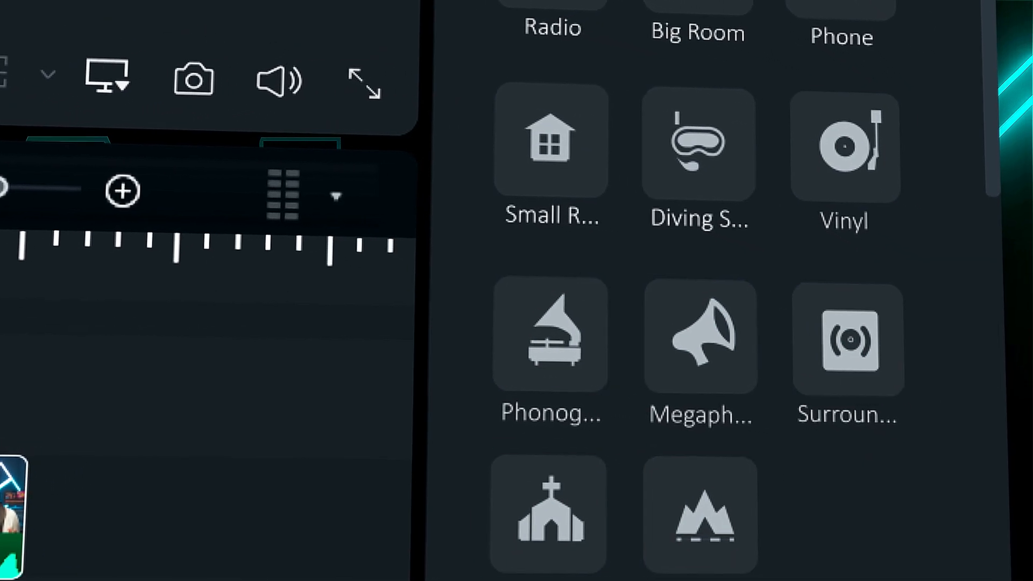
Start the free Filmora 13 installer download from filmora.wondershare.com via Get Started For Free.
click(982, 477)
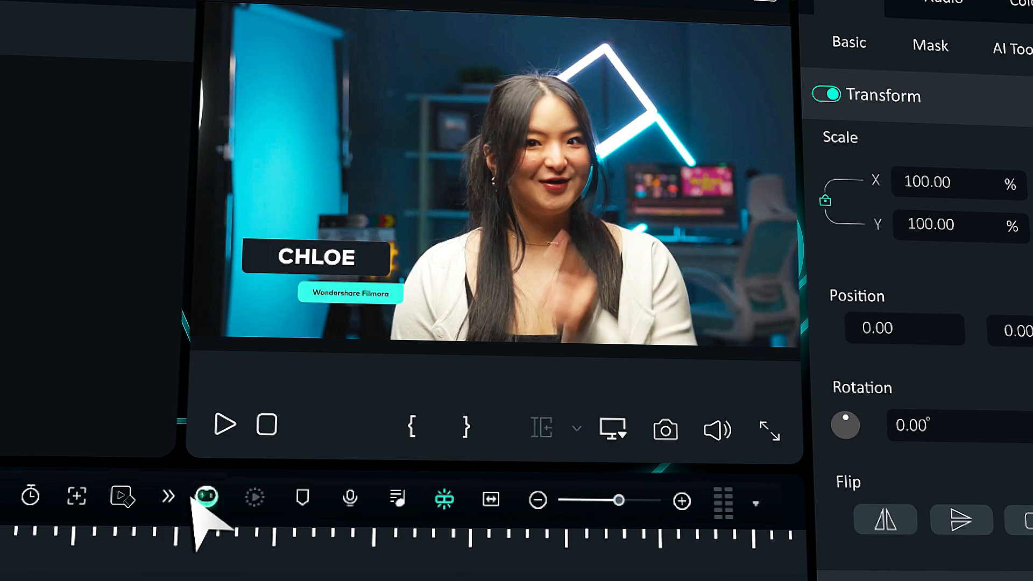
click(800, 74)
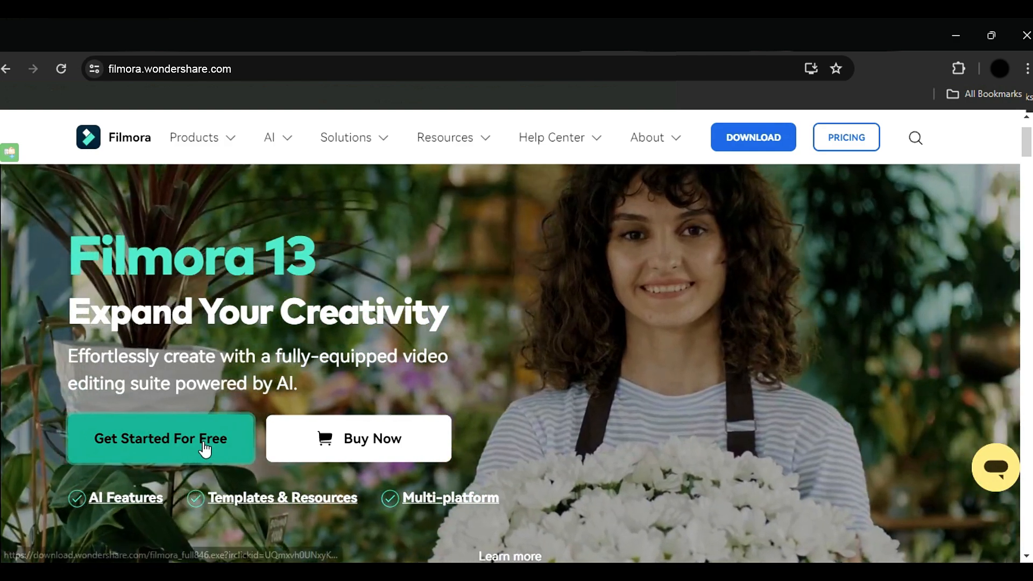
click(160, 439)
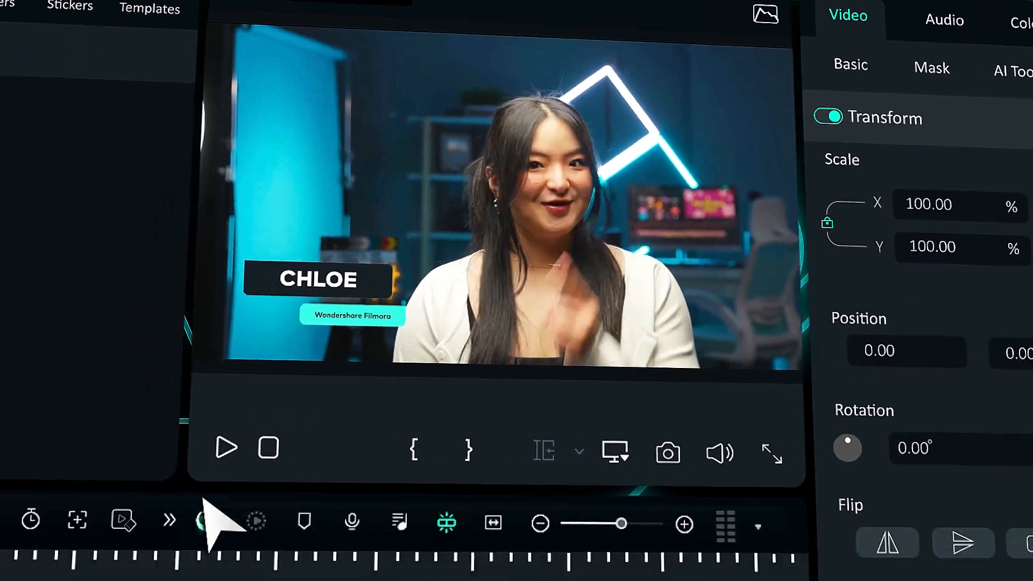
Show the clip's basic audio settings with waveform, Adjustment and Denoise sections.
click(943, 19)
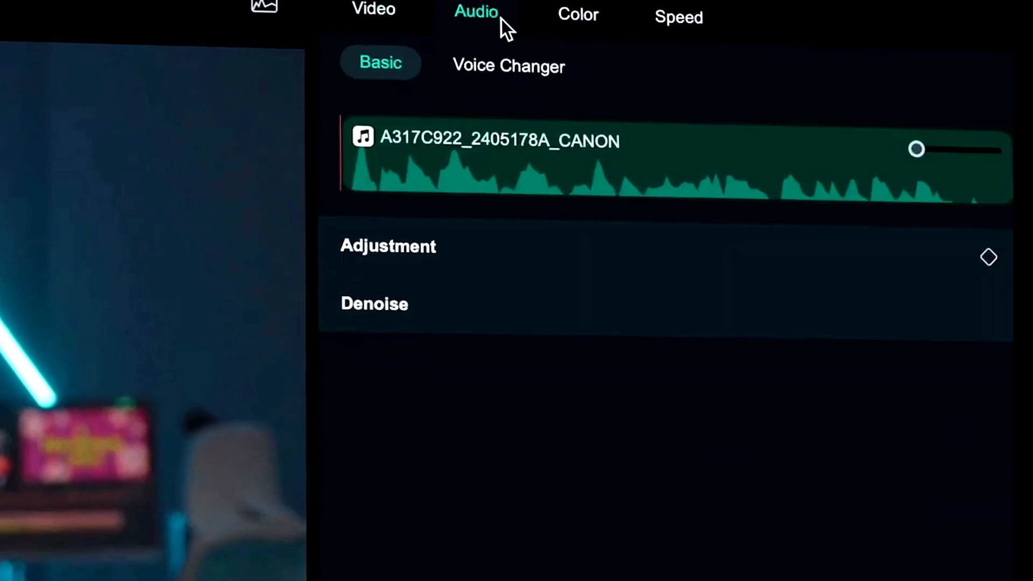
Show the clip's Voice Changer voice filter presets (Echo, Lobby, Old Radio, Big Room).
click(507, 66)
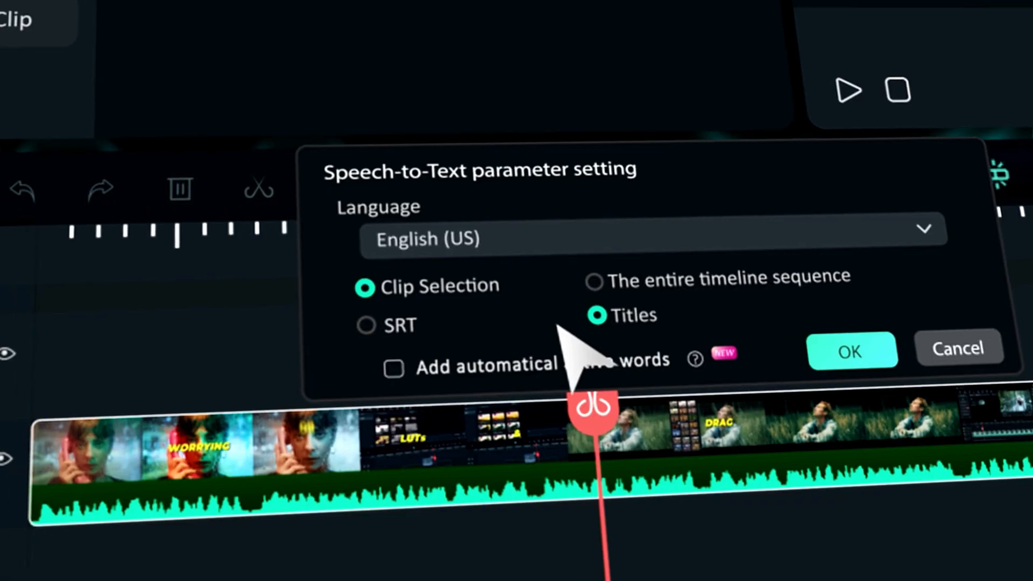
click(394, 368)
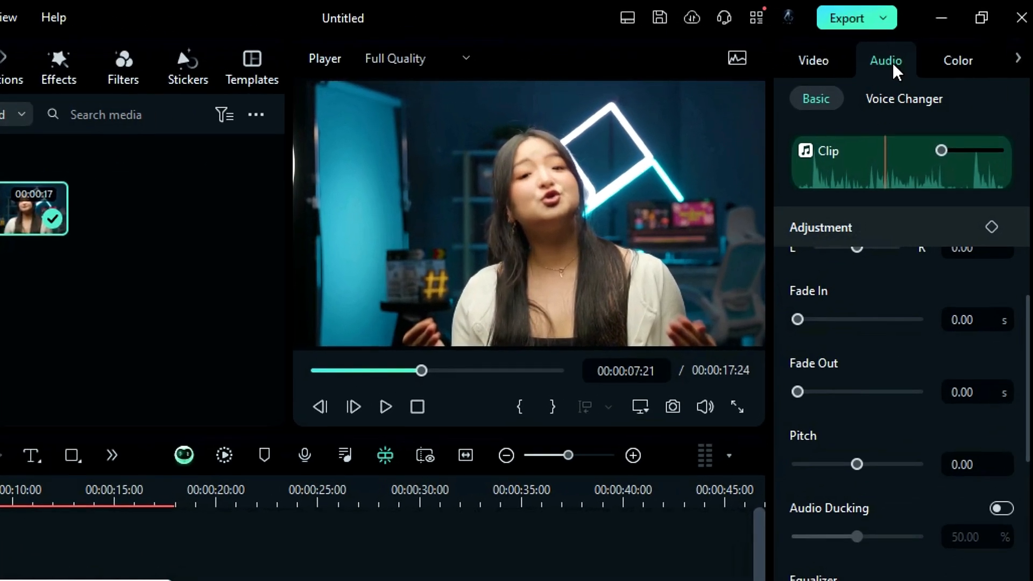
click(903, 99)
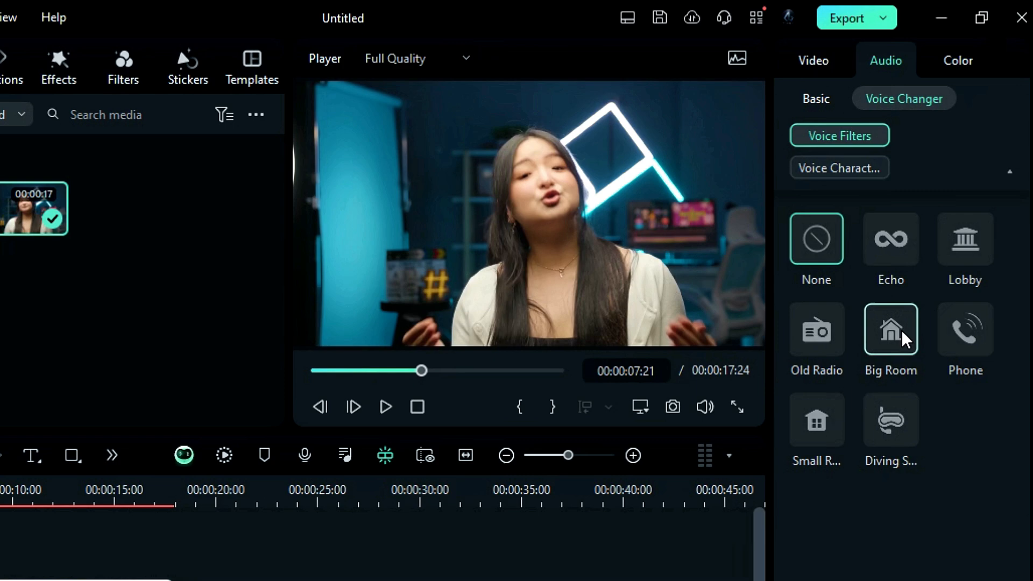
click(891, 329)
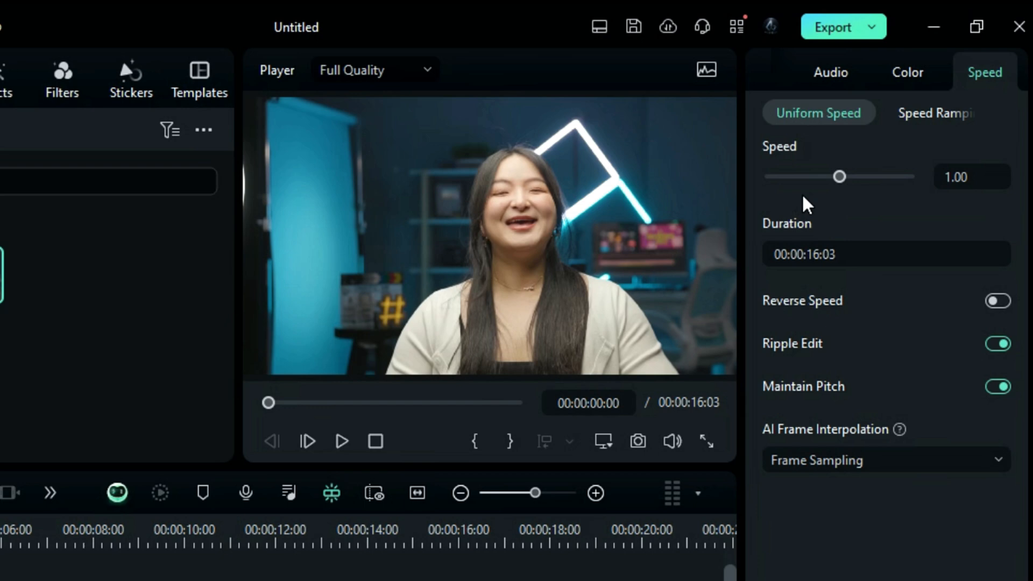
Return Clip2 from speed settings to its Audio settings and Voice Changer filters.
click(800, 75)
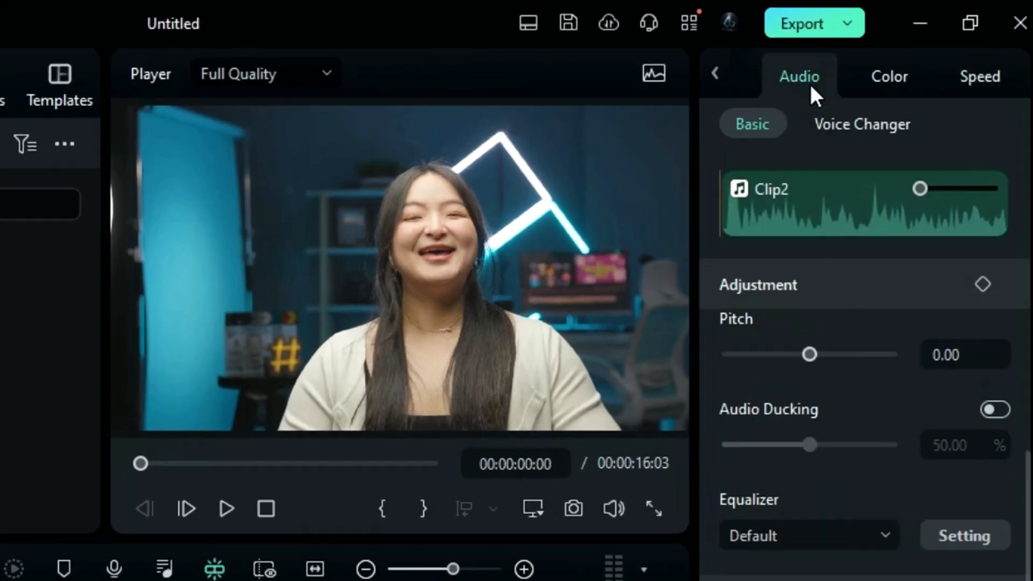
click(862, 124)
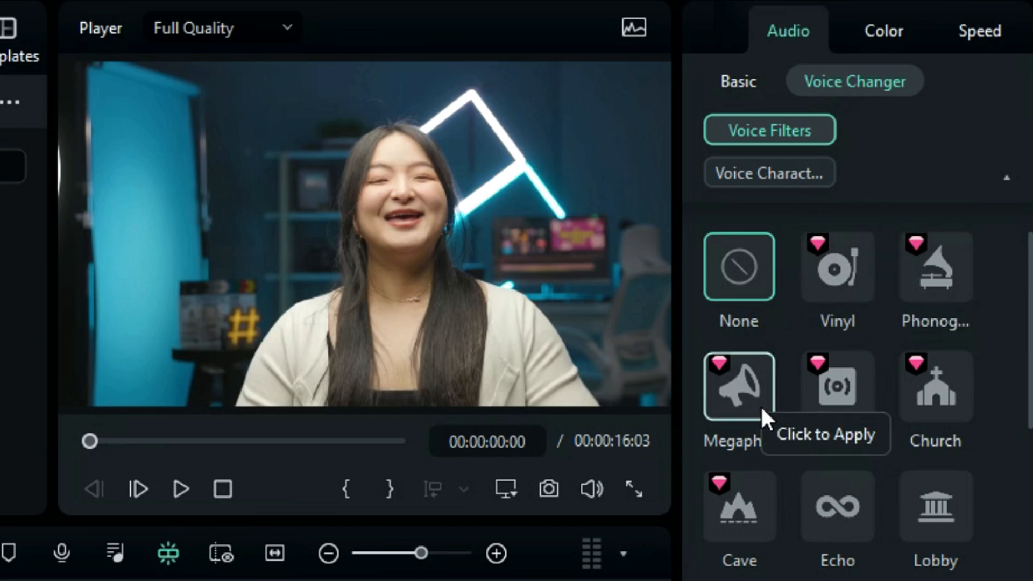
mouse_move(807, 520)
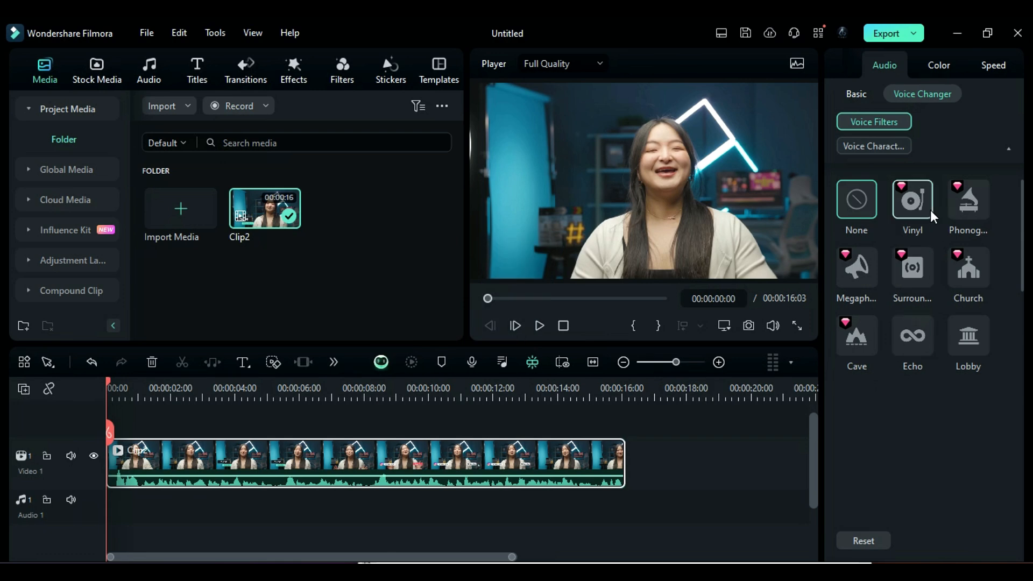
Apply the Vinyl voice filter to Clip2, then replace it with Church and preview.
click(913, 200)
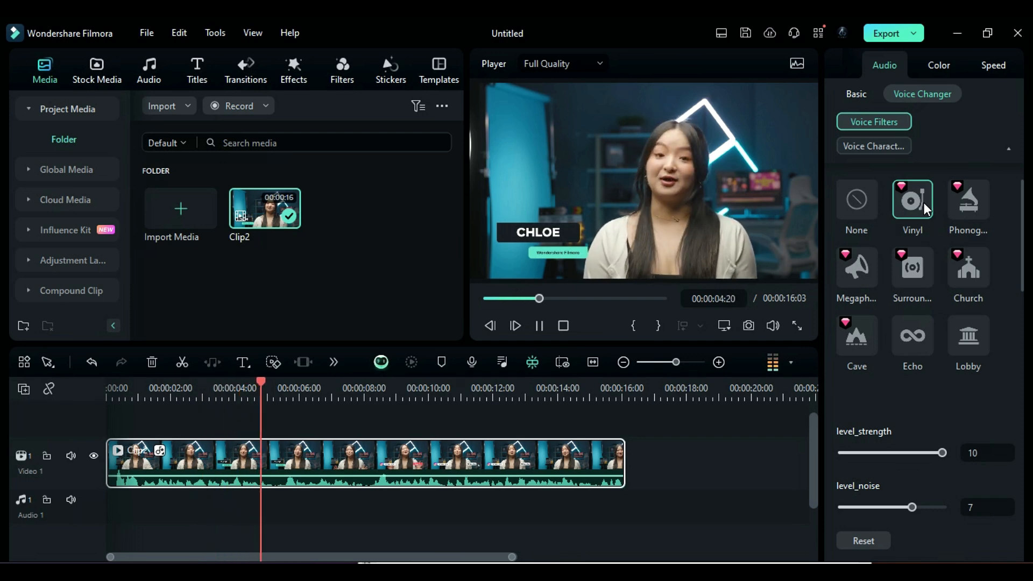
click(968, 267)
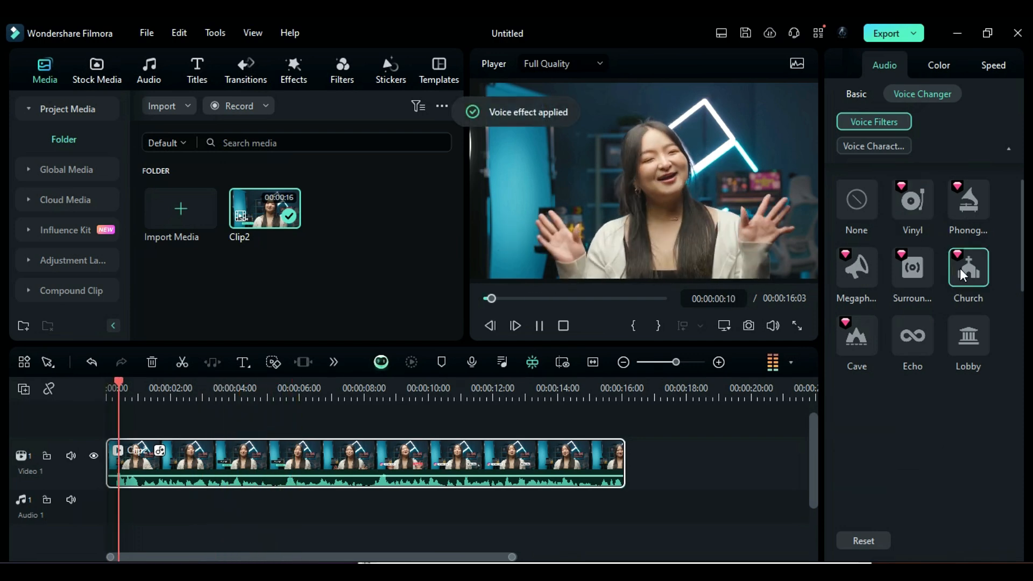
click(516, 326)
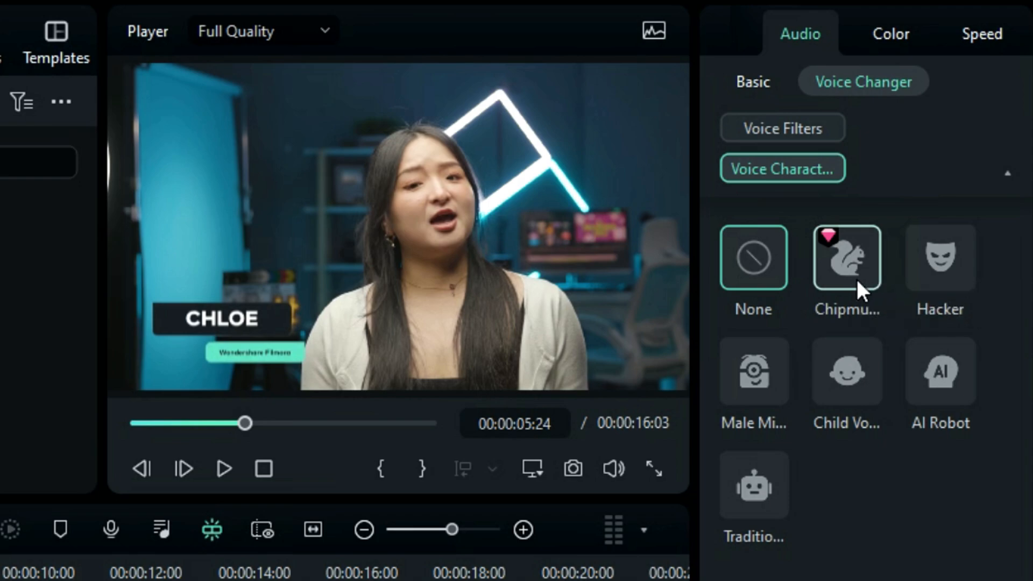
Apply the Chipmunk voice character at level 0 to Clip2 and play it back.
click(847, 257)
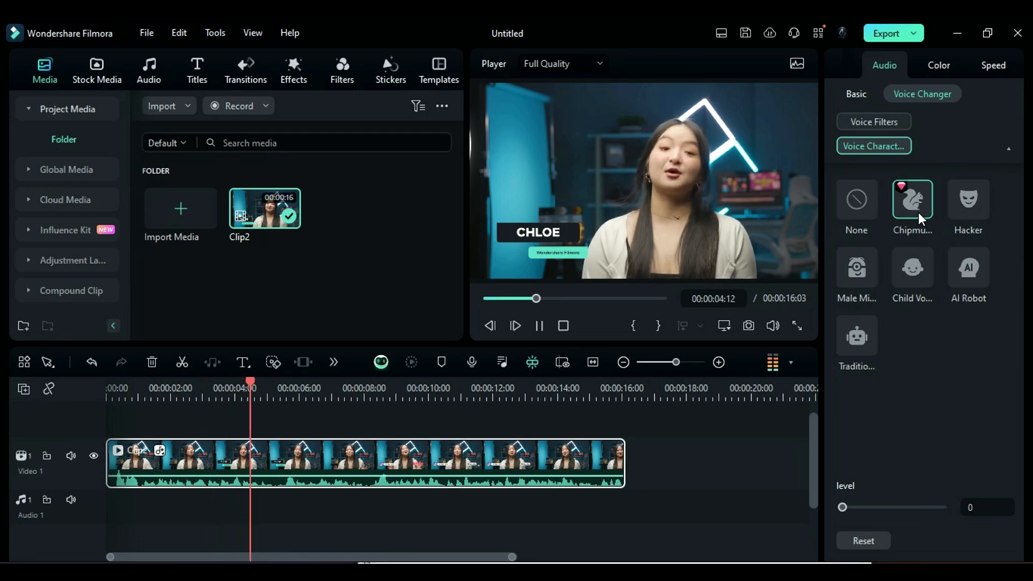
click(539, 326)
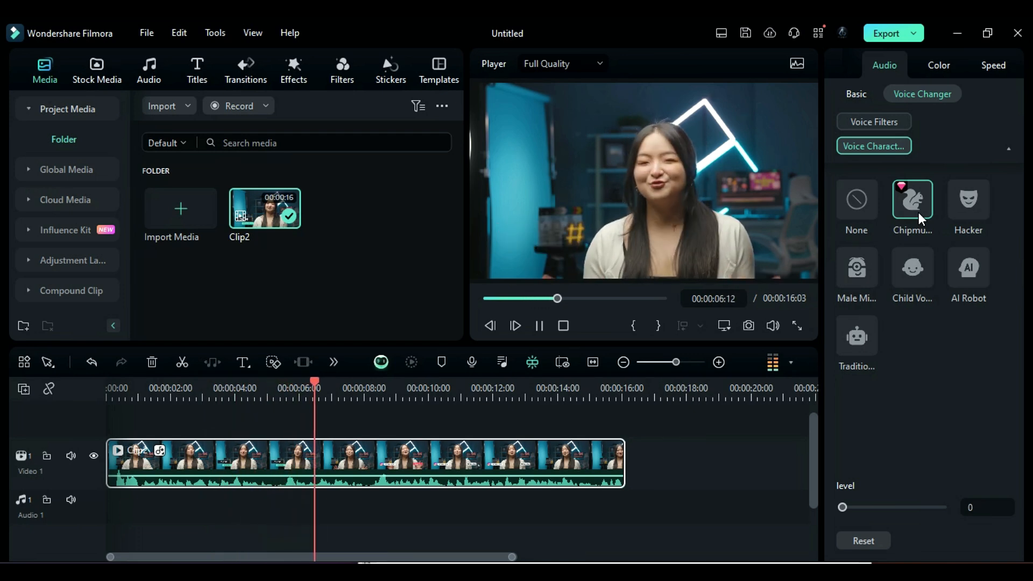